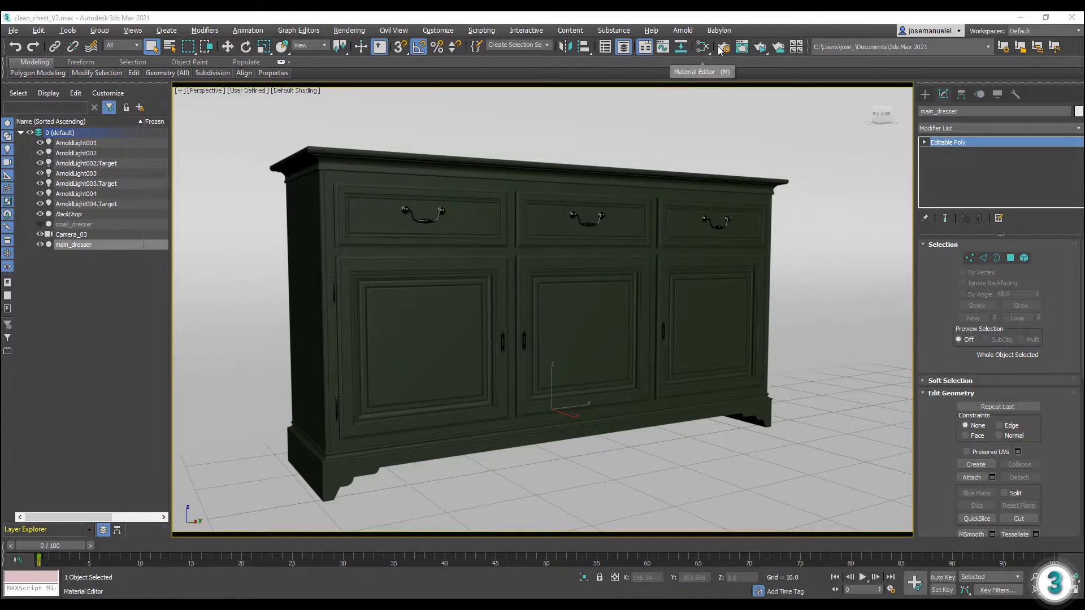
Bring up the Slate Material Editor showing the dresser's distressed procedural shader.
left_click(701, 46)
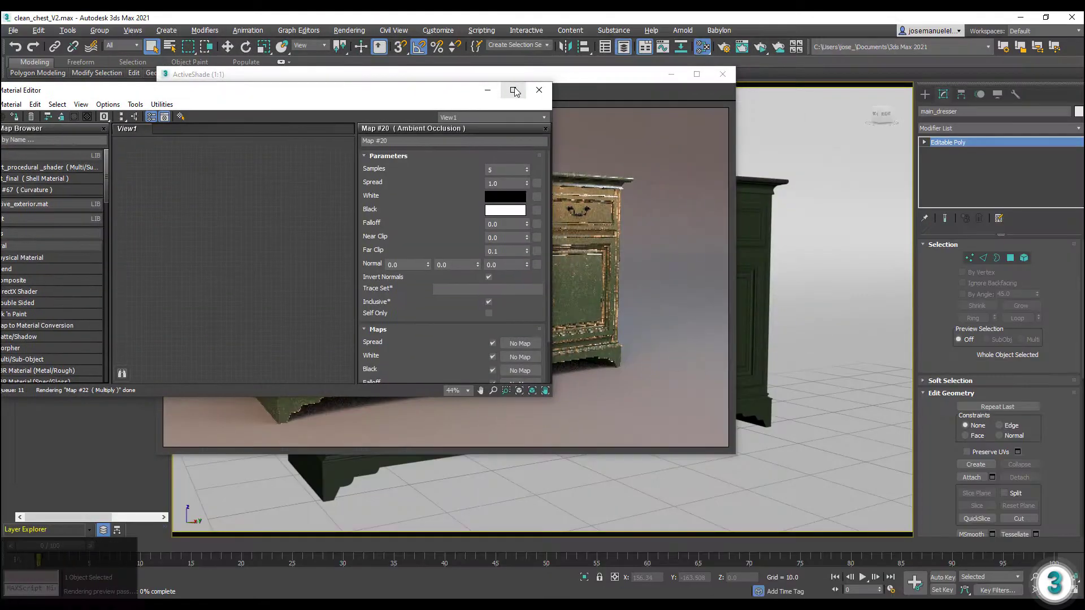
Review the chest shader in ActiveShade before moving to the wardrobe scene.
left_click(539, 91)
type("0.2")
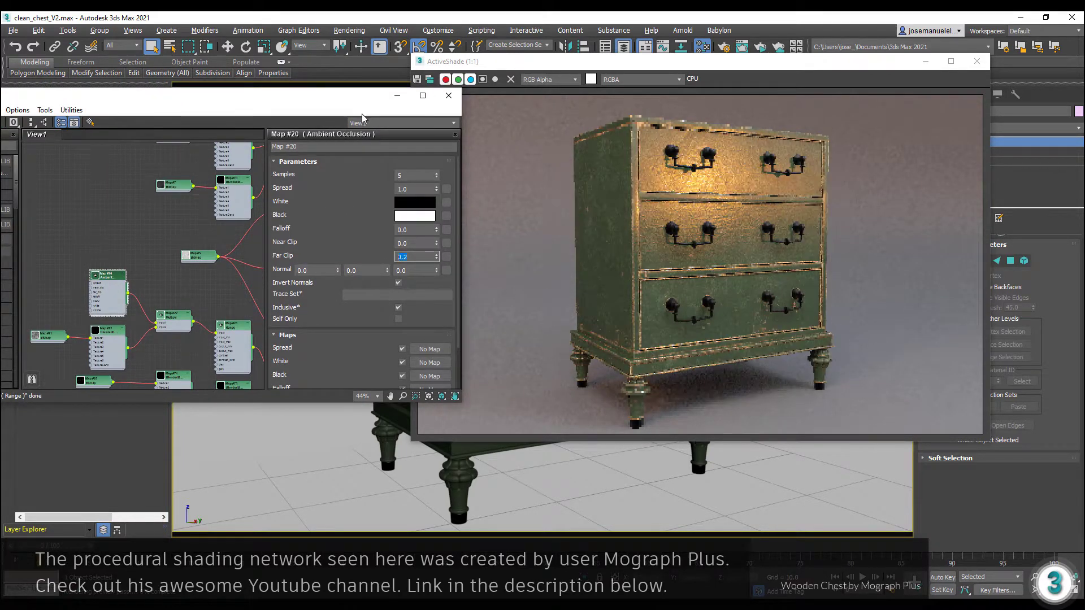
mouse_move(448, 95)
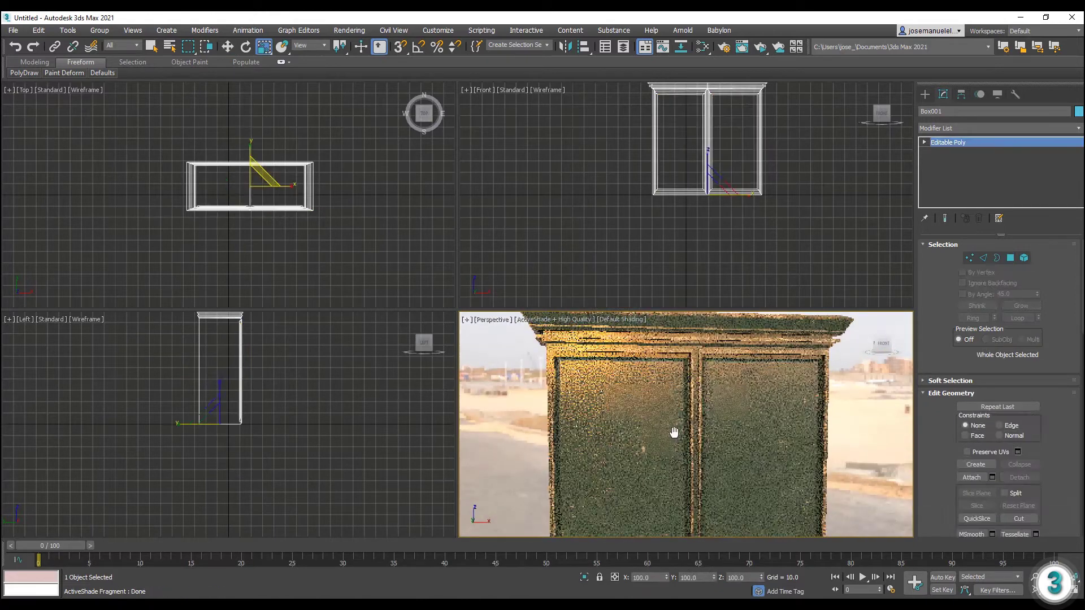
Inspect the dresser's UV tiles in the Unwrap UVW editor and close it.
left_click(983, 258)
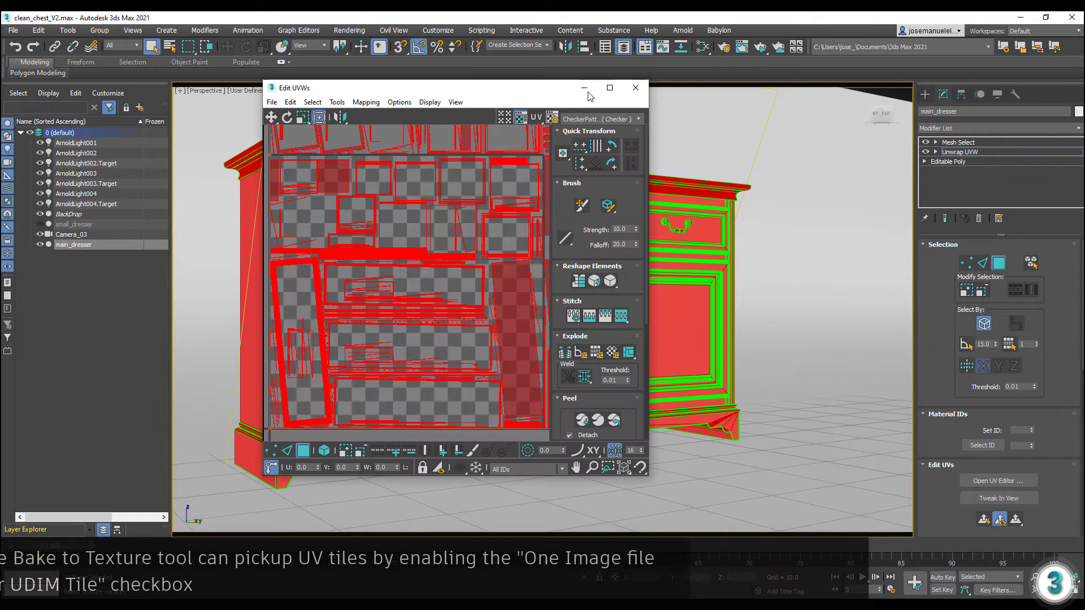
left_click(609, 88)
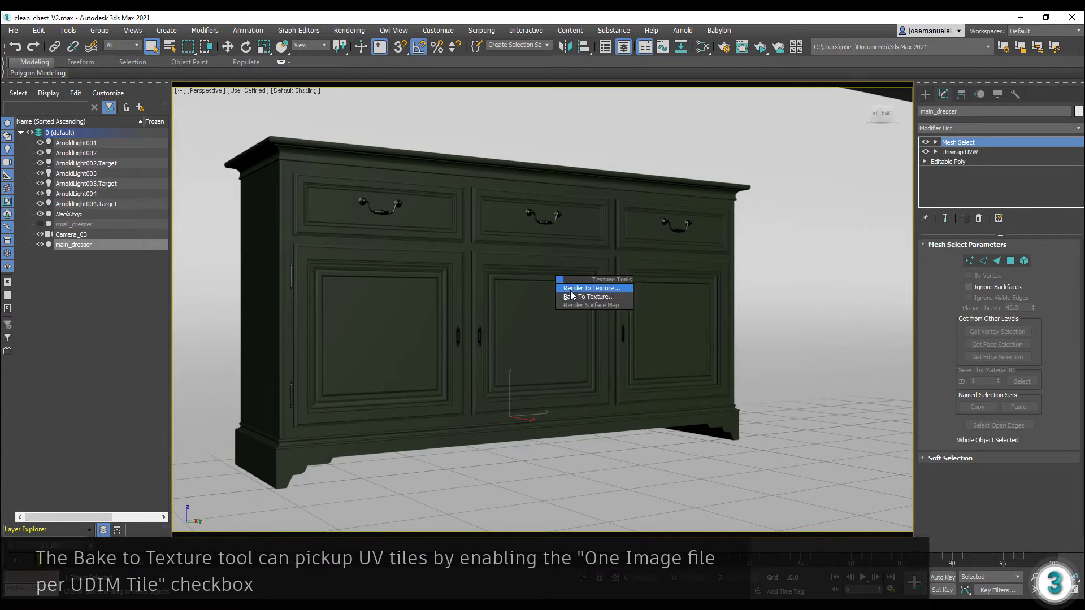
In Bake To Texture, add AO, albedo, metalness, roughness and normal maps, outputting to a new material.
left_click(588, 296)
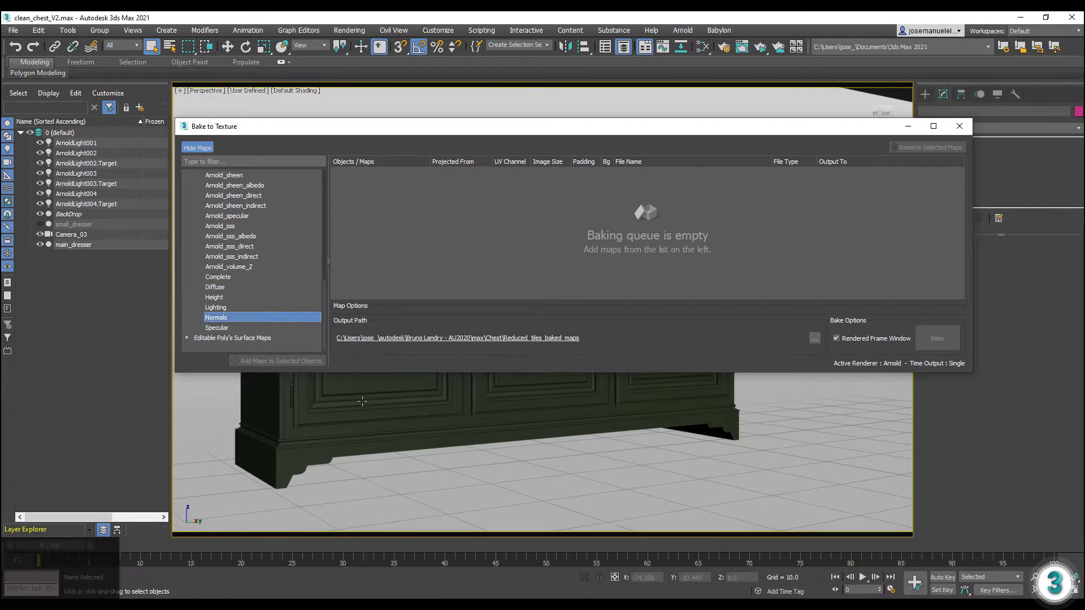
left_click(280, 360)
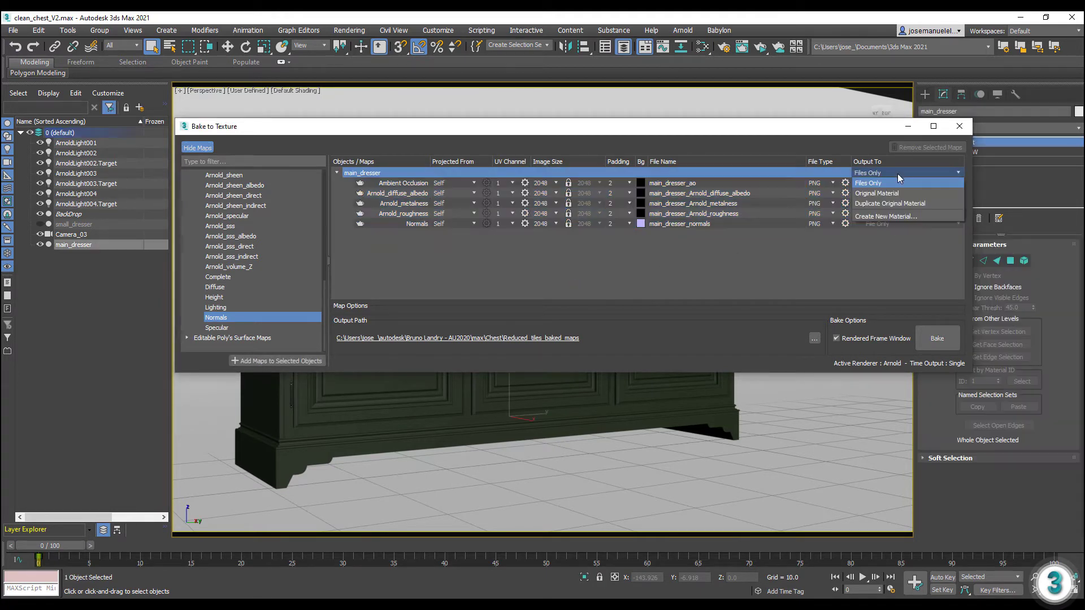
left_click(886, 216)
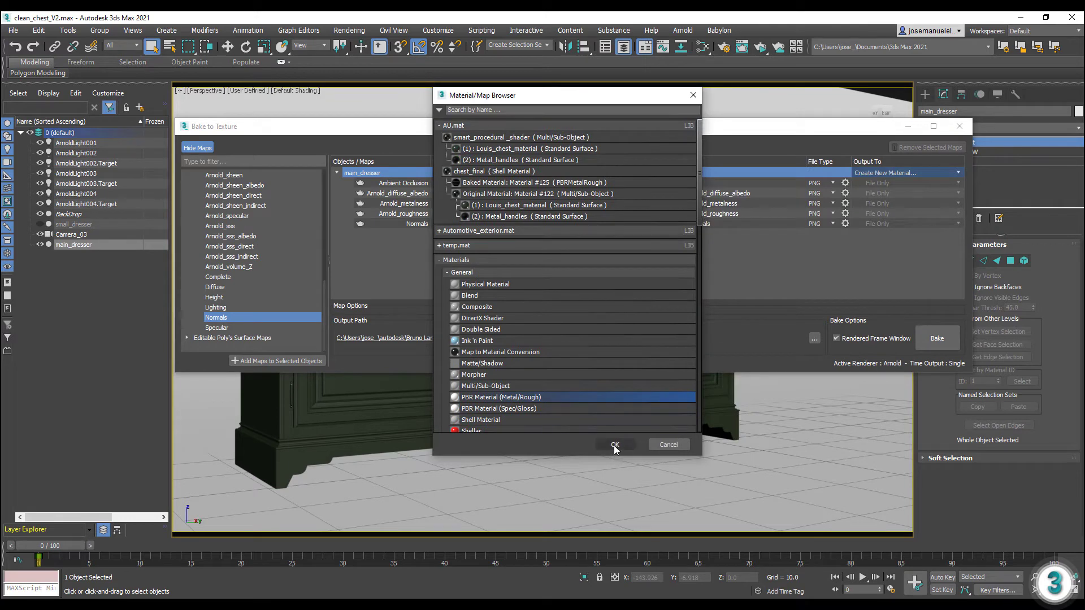
Confirm PBR Material (Metal/Rough) and start baking the five dresser maps.
left_click(613, 445)
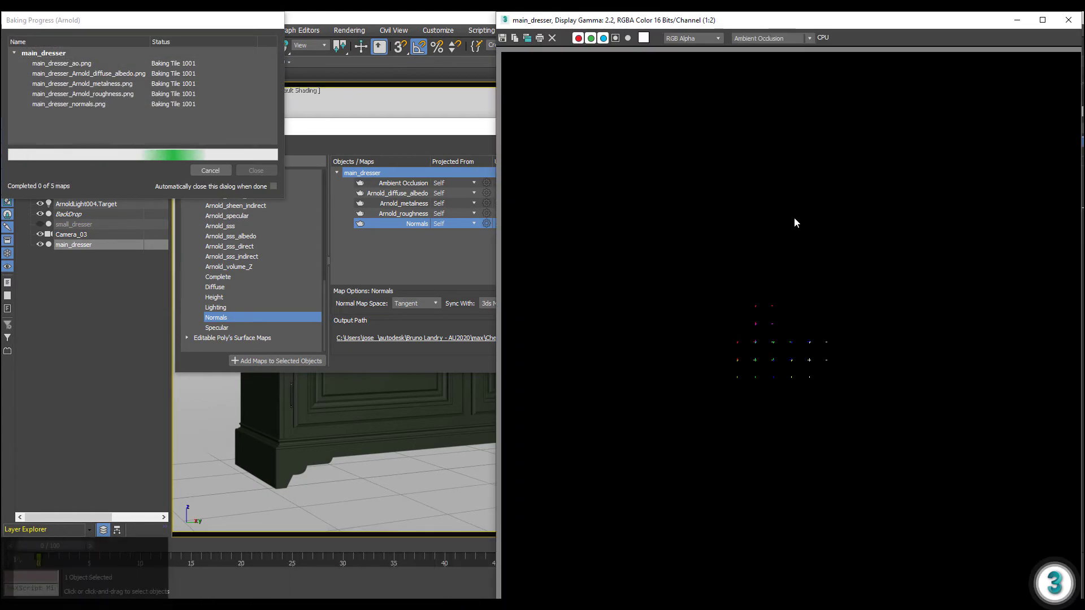
Inspect the baked albedo and another channel in the frame buffer, then return to ActiveShade.
left_click(769, 37)
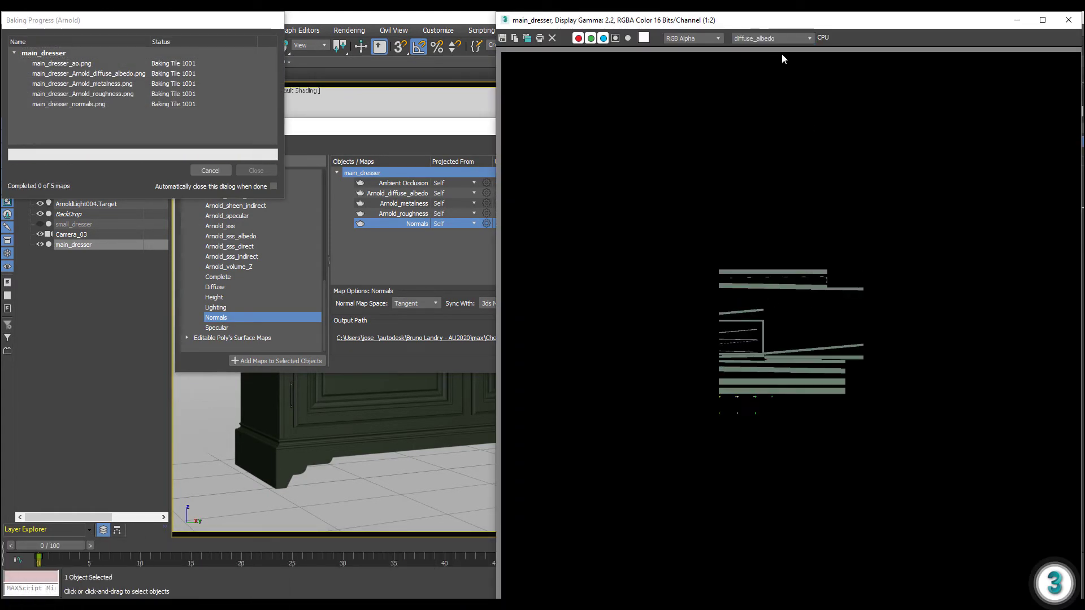
left_click(770, 38)
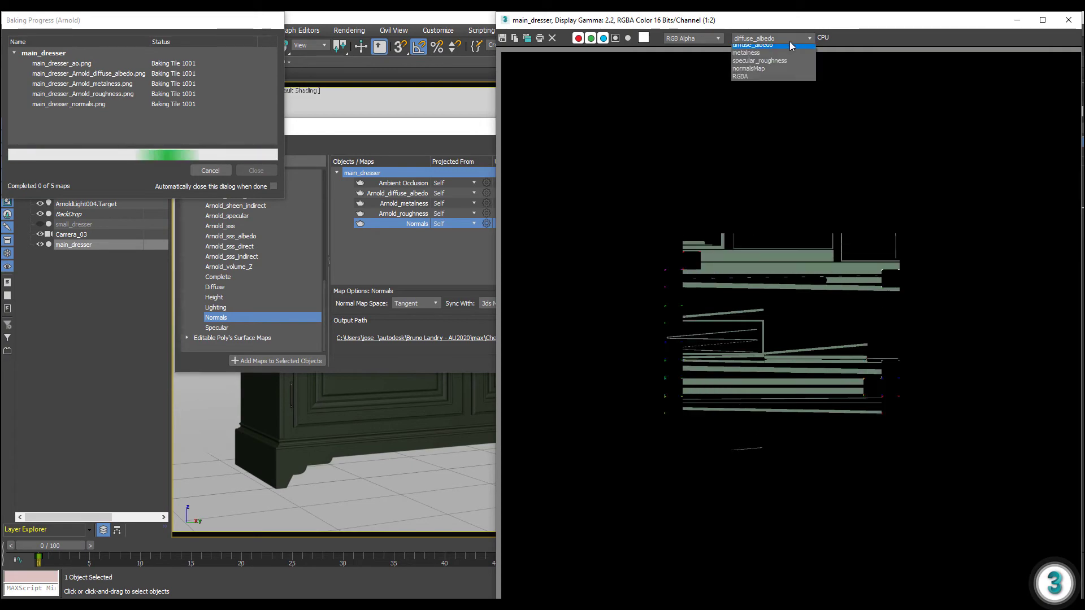
left_click(759, 60)
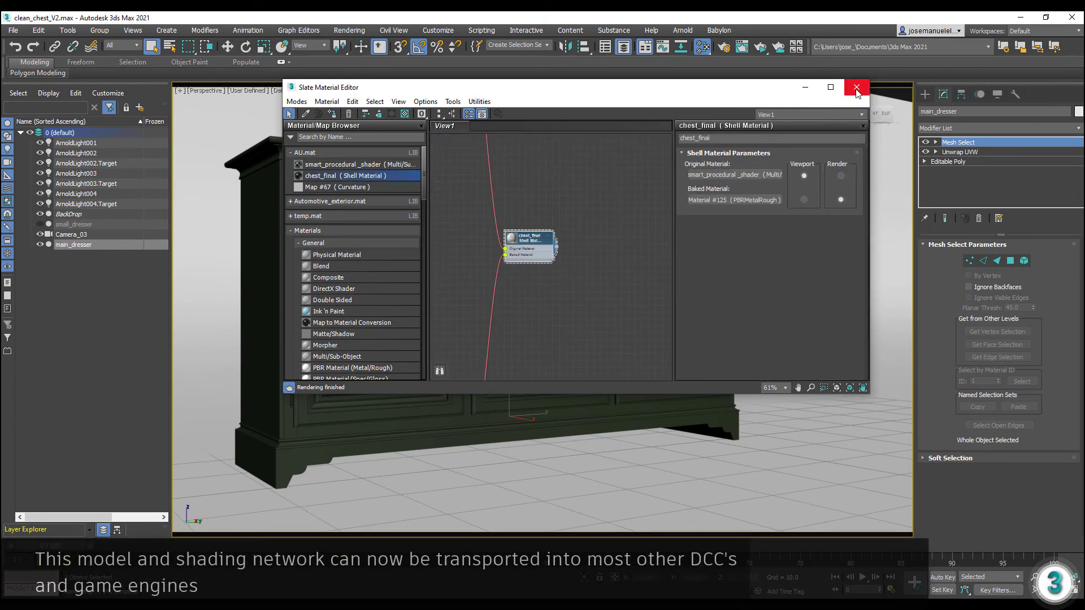
left_click(857, 88)
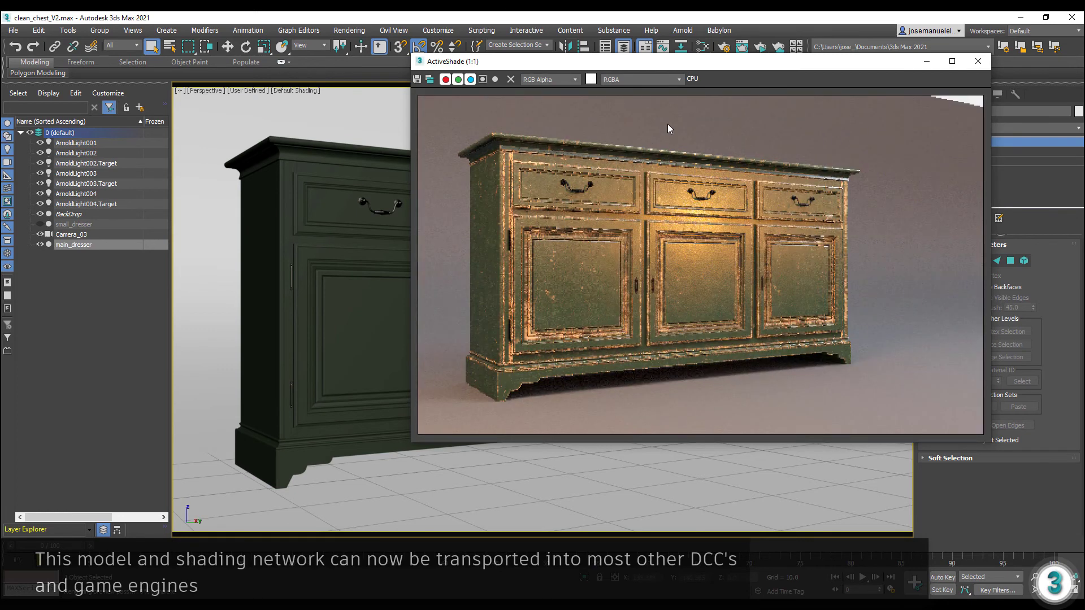